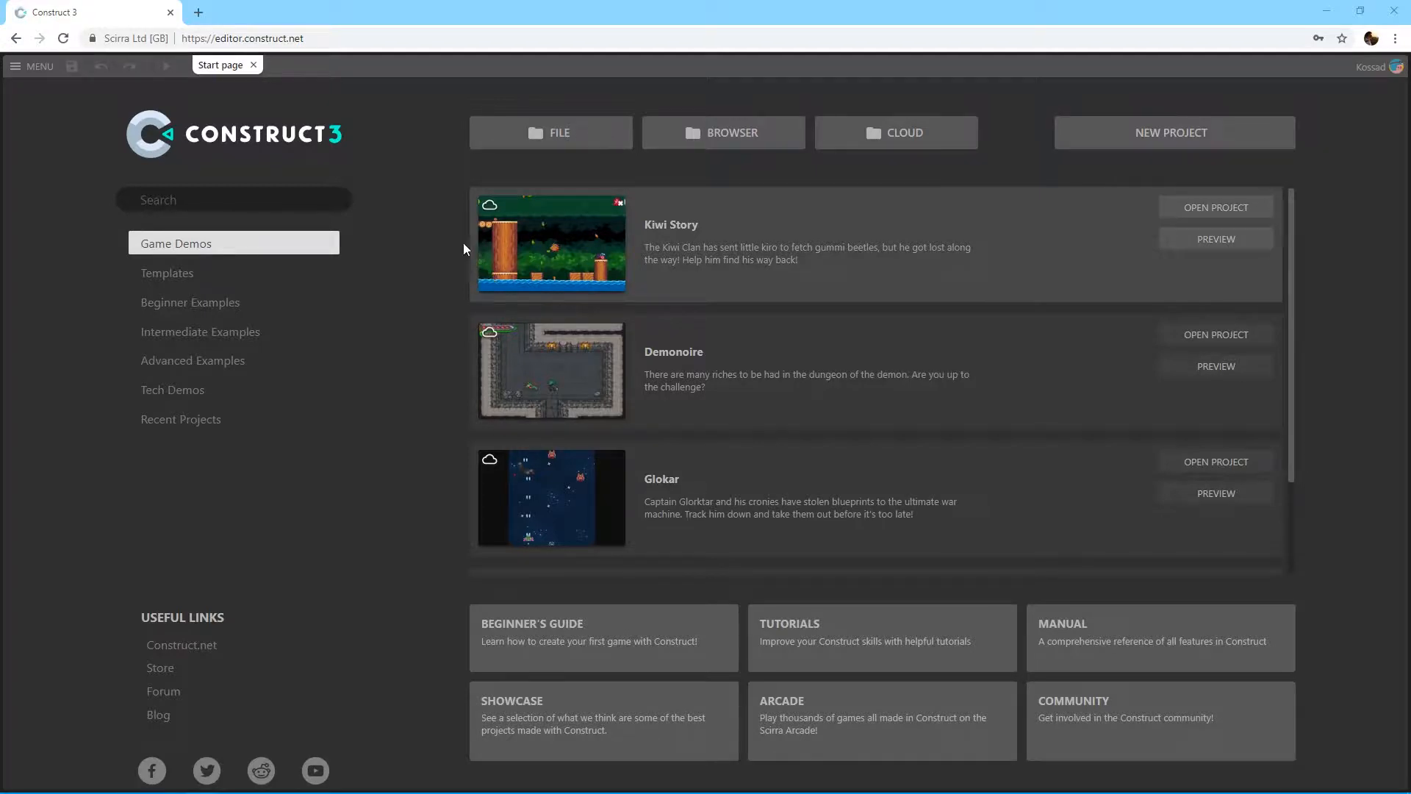
mouse_move(410, 232)
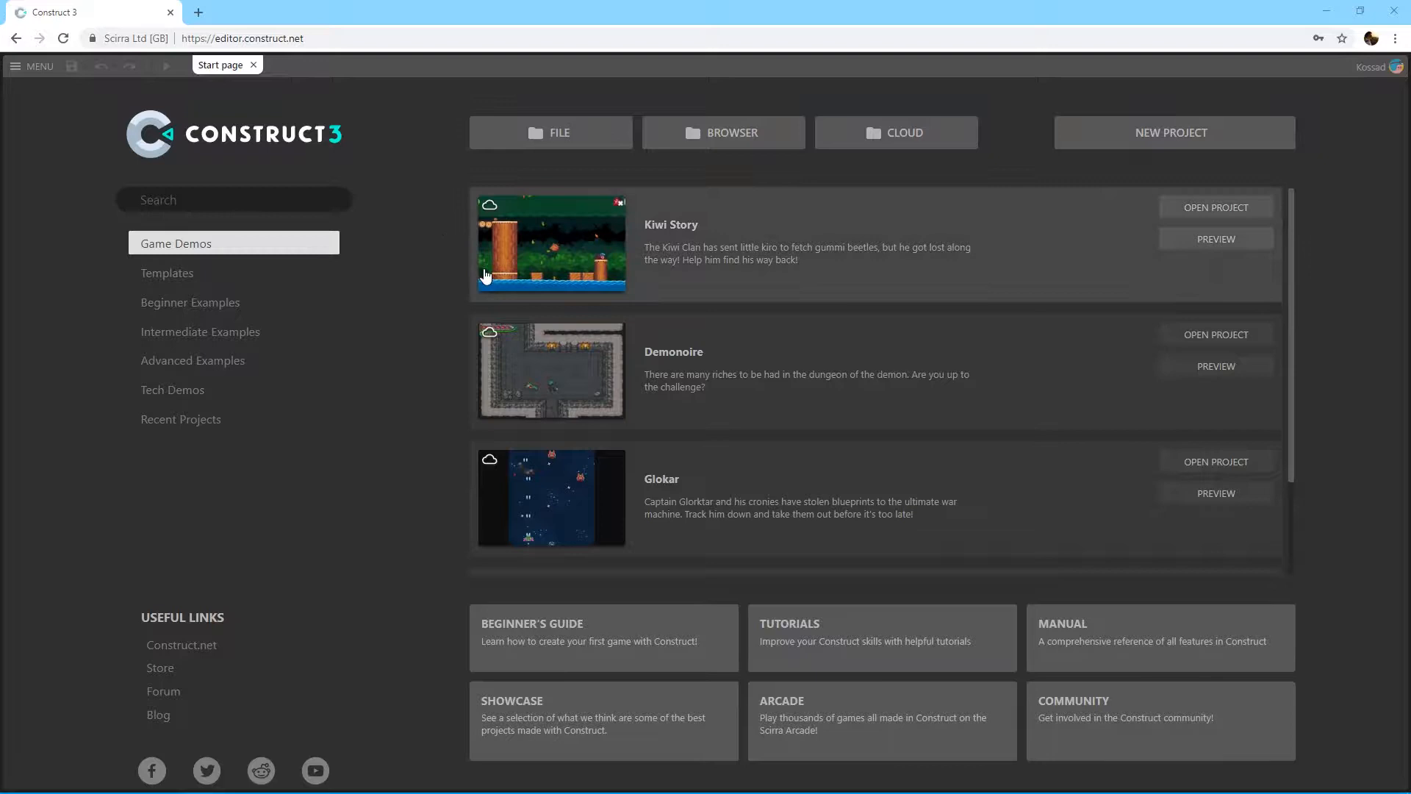
mouse_move(441, 194)
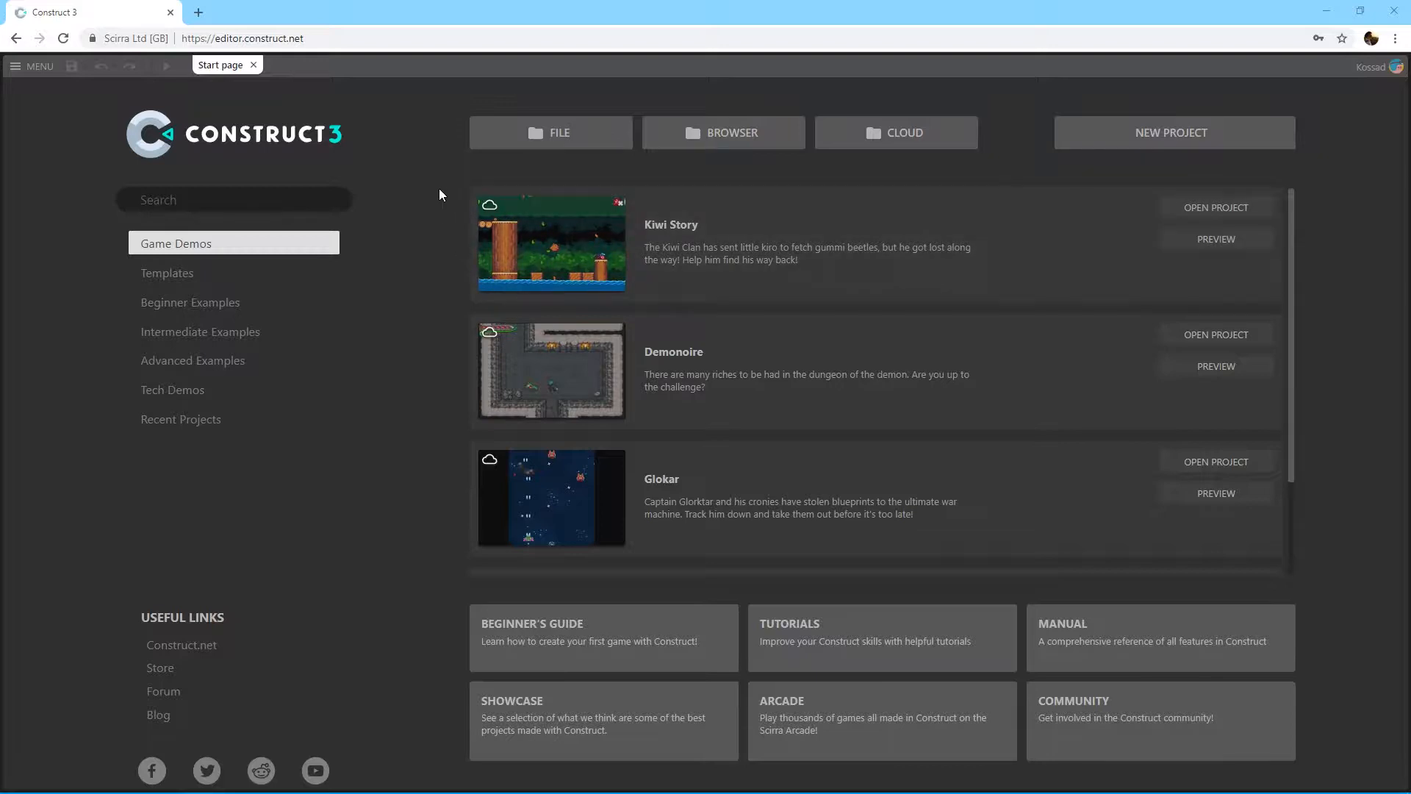